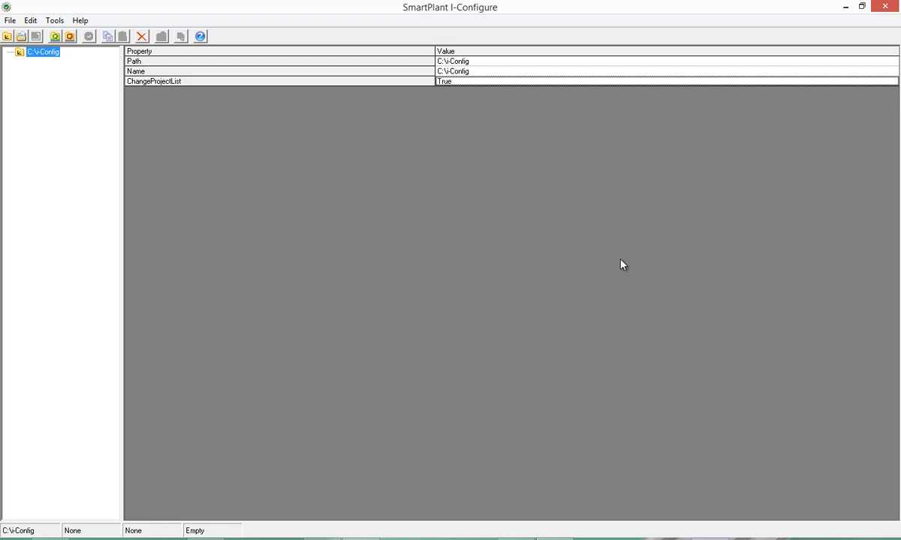
{"action": "mouse_move", "coordinate": [508, 6]}
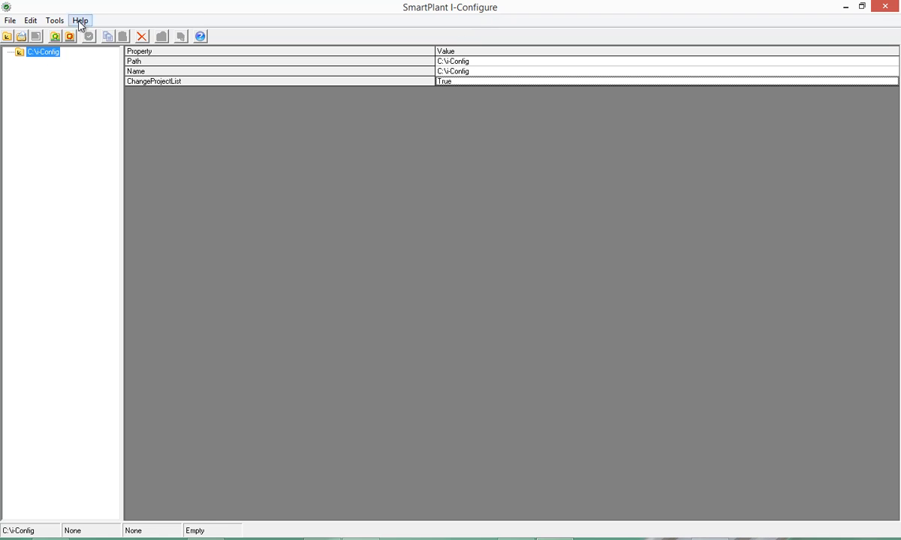
- Open the File menu in SmartPlant I-Configure
{"action": "left_click", "coordinate": [11, 20]}
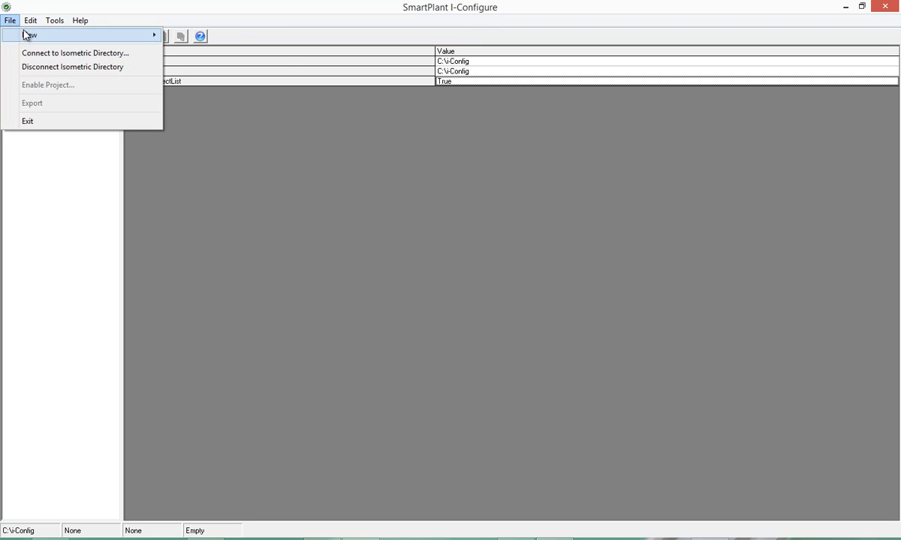
- Create a new project named Cortex under C:\i-Config with all styles included
{"action": "left_click", "coordinate": [30, 34]}
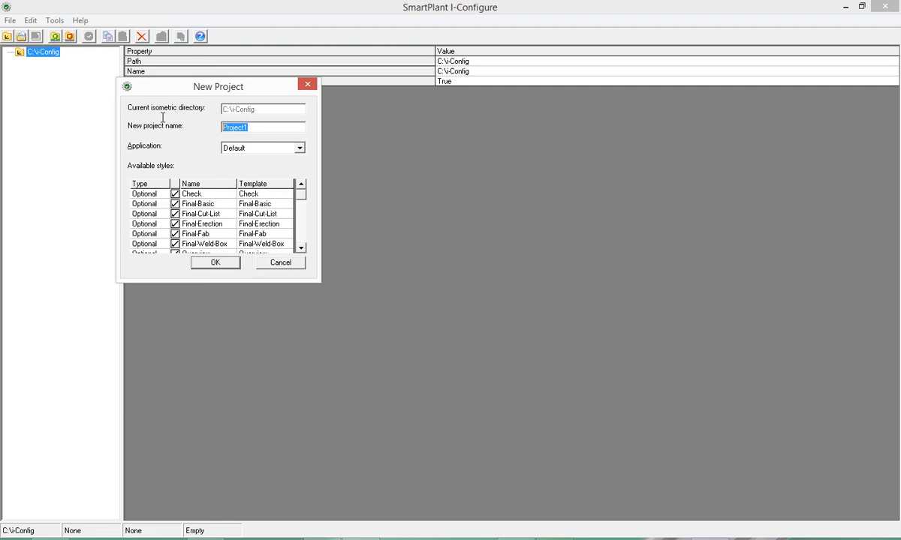
{"action": "type", "text": "Cd"}
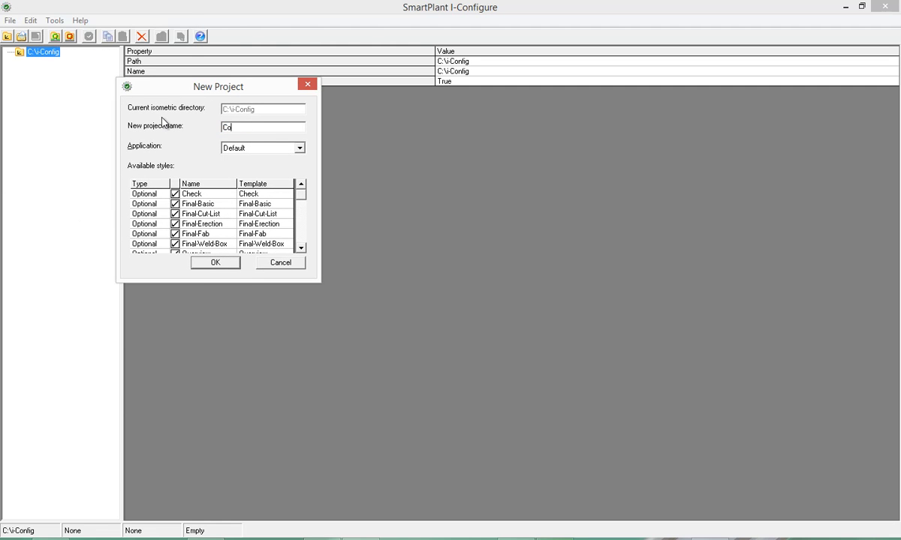
{"action": "type", "text": "Cortex"}
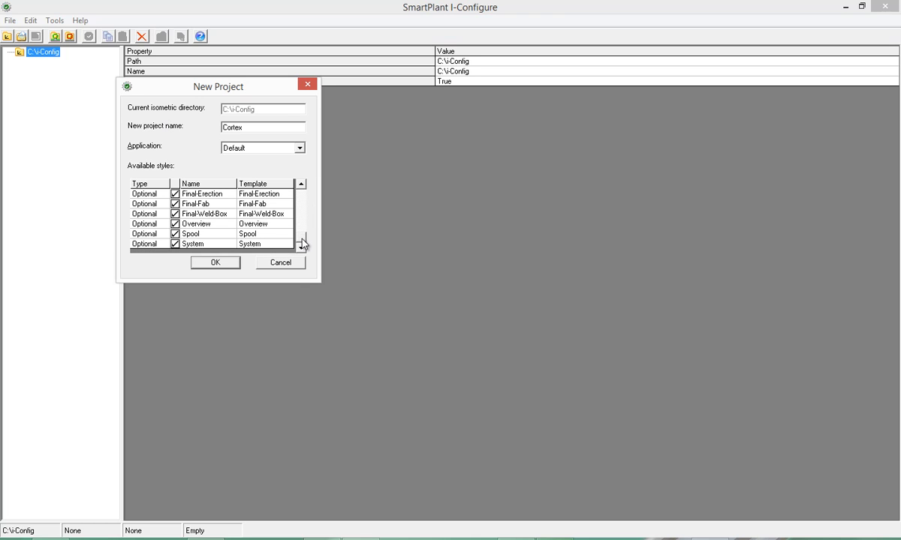
{"action": "left_click", "coordinate": [201, 193]}
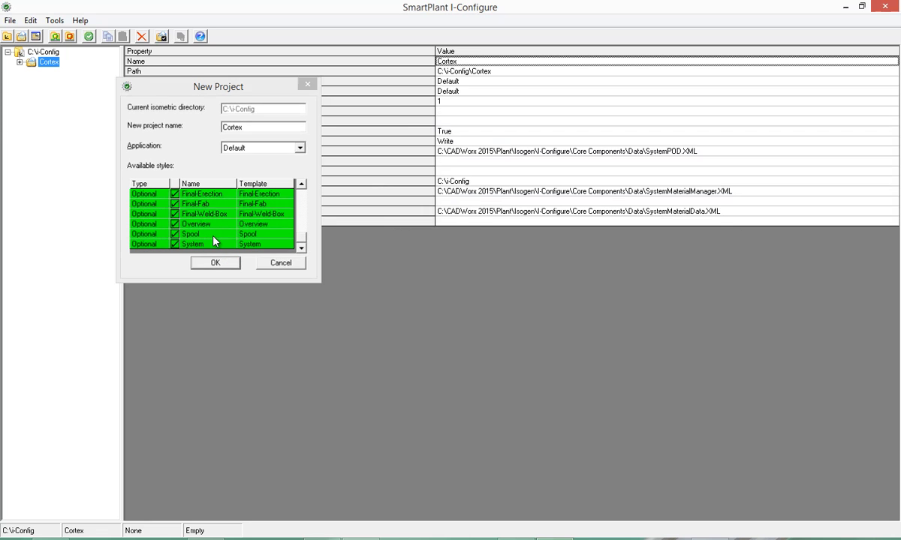
{"action": "left_click", "coordinate": [215, 263]}
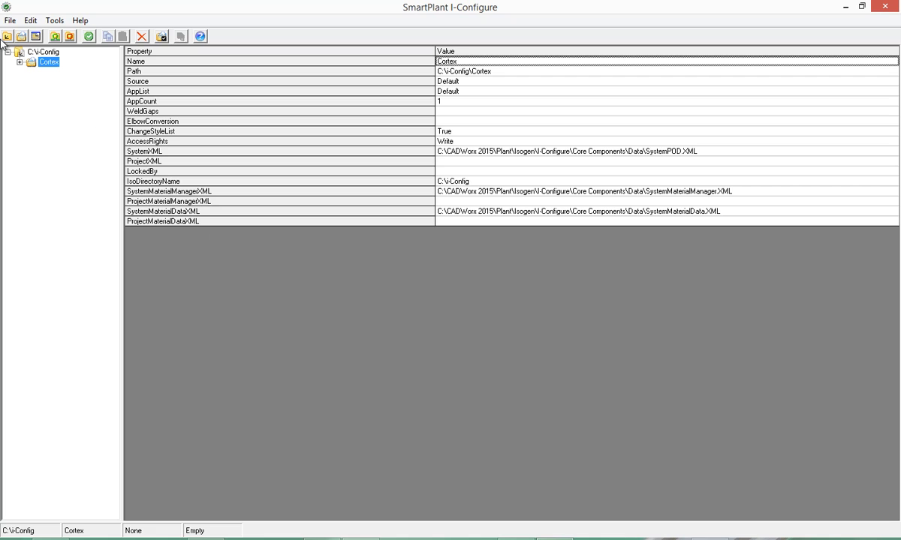
- Expand the Cortex project and select Final-Basic to view its A2 drawing properties
{"action": "left_click", "coordinate": [19, 61]}
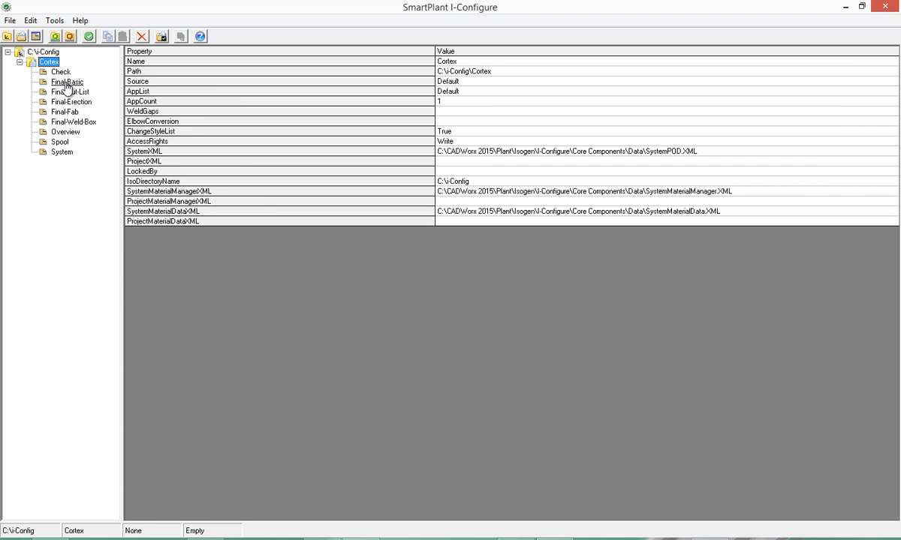
{"action": "left_click", "coordinate": [67, 82]}
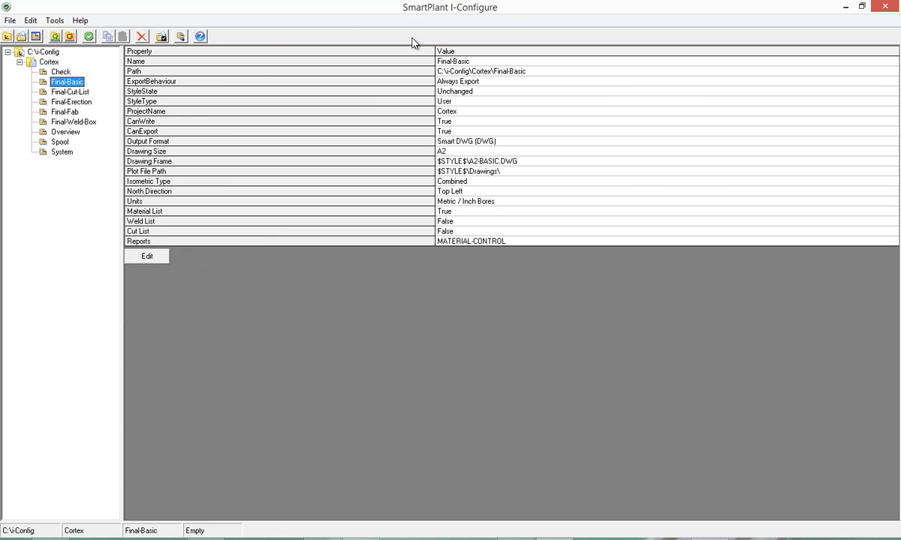
{"action": "mouse_move", "coordinate": [337, 298]}
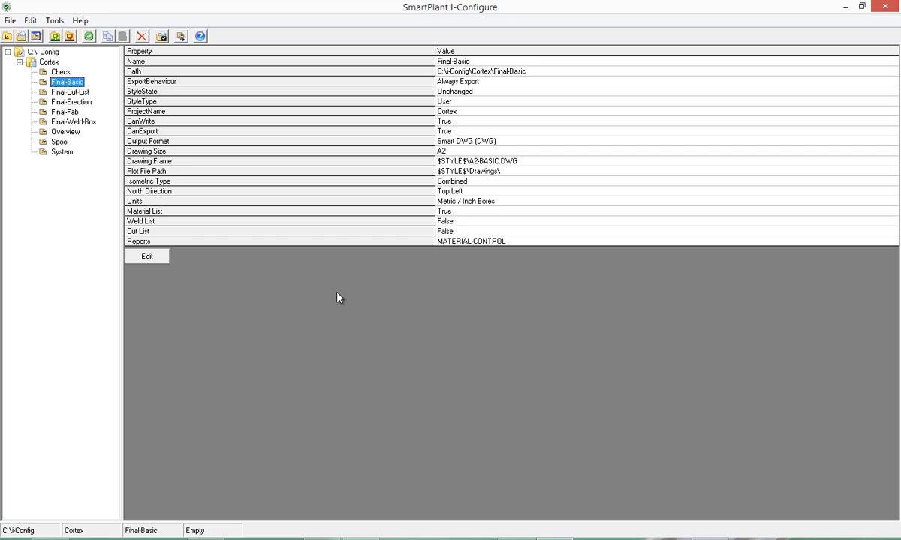
{"action": "mouse_move", "coordinate": [344, 310]}
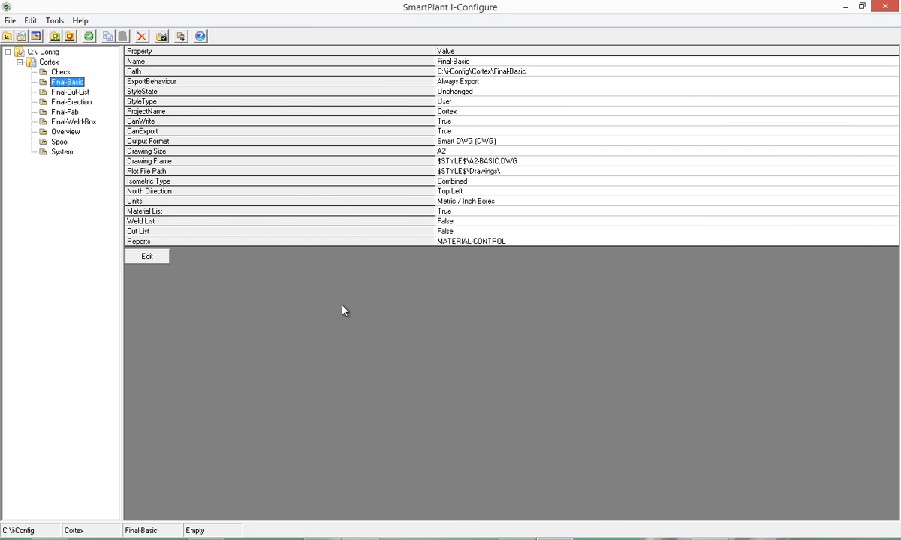
{"action": "mouse_move", "coordinate": [284, 299]}
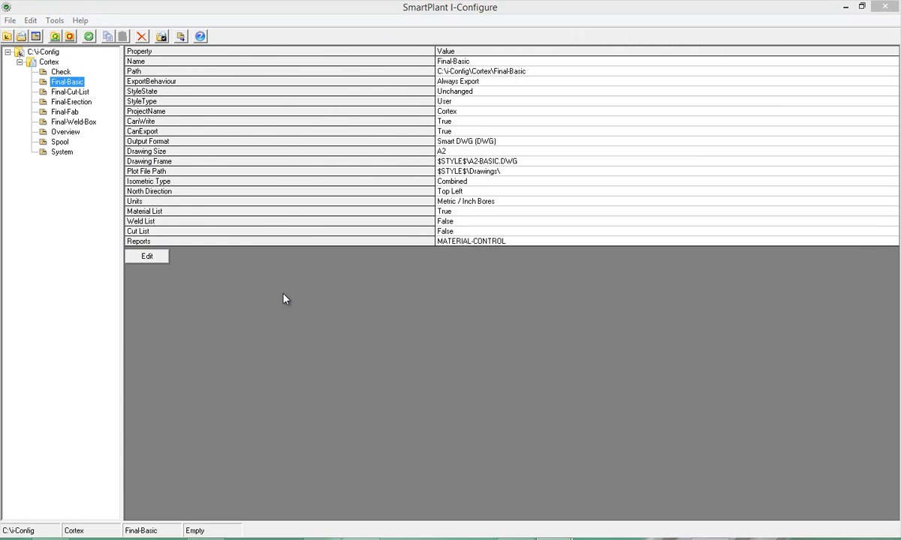
- Set Final-Basic's Pipe and Fittings units to Metric / MM Bores and save
{"action": "left_click", "coordinate": [148, 256]}
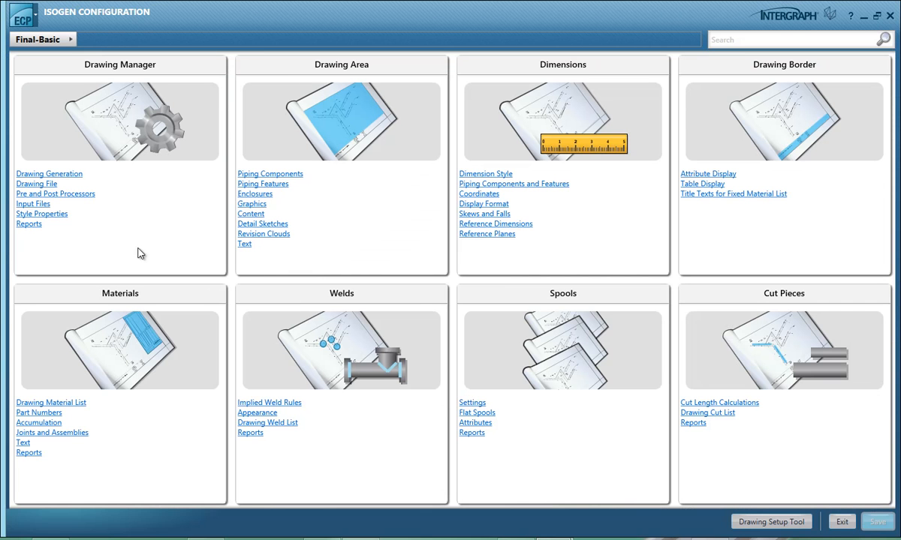
{"action": "mouse_move", "coordinate": [49, 174]}
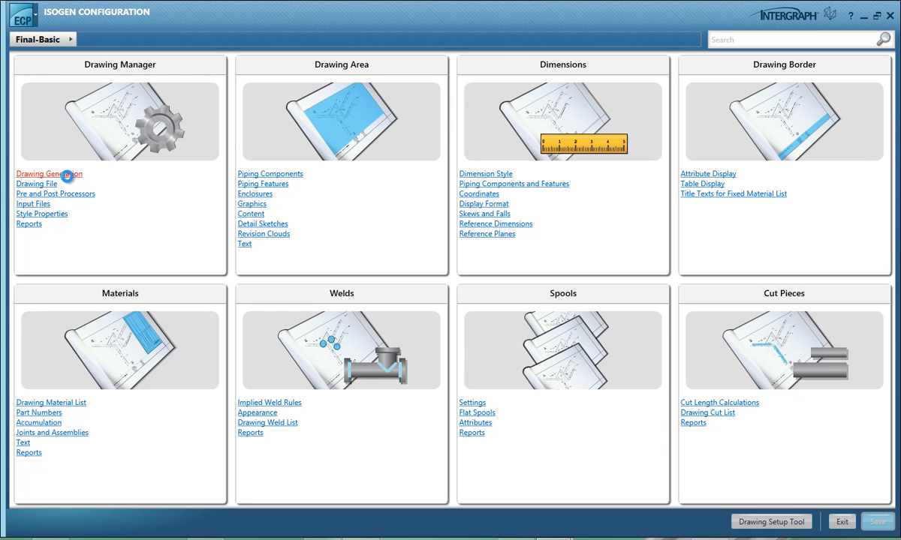
{"action": "left_click", "coordinate": [48, 173]}
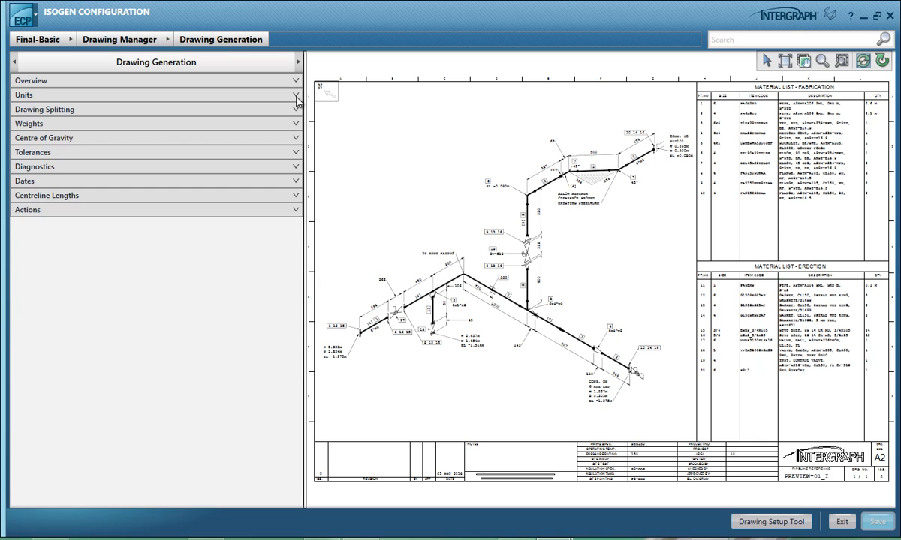
{"action": "left_click", "coordinate": [295, 95]}
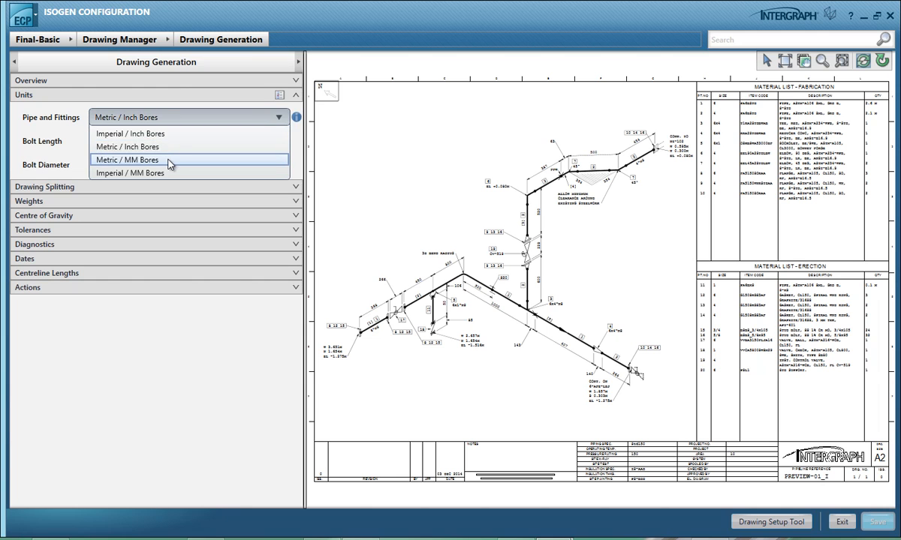
{"action": "left_click", "coordinate": [126, 160]}
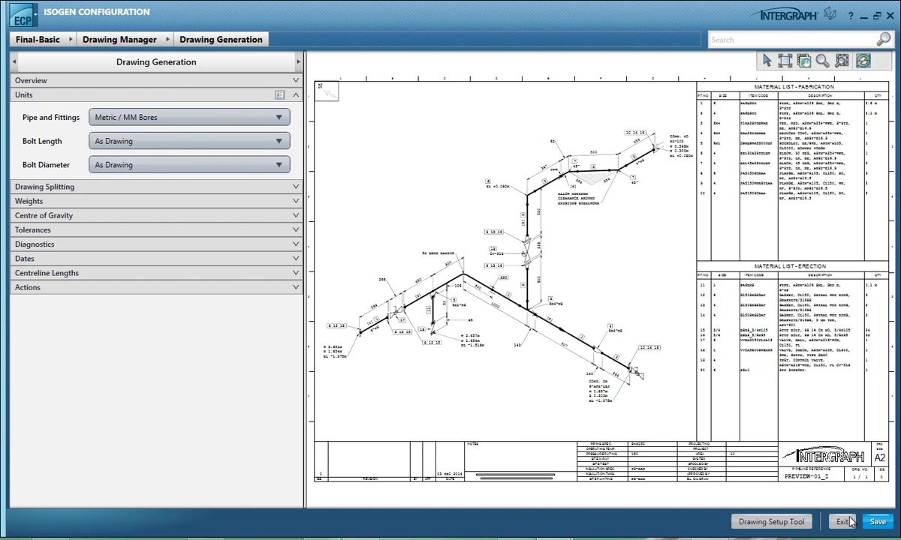
{"action": "left_click", "coordinate": [877, 522]}
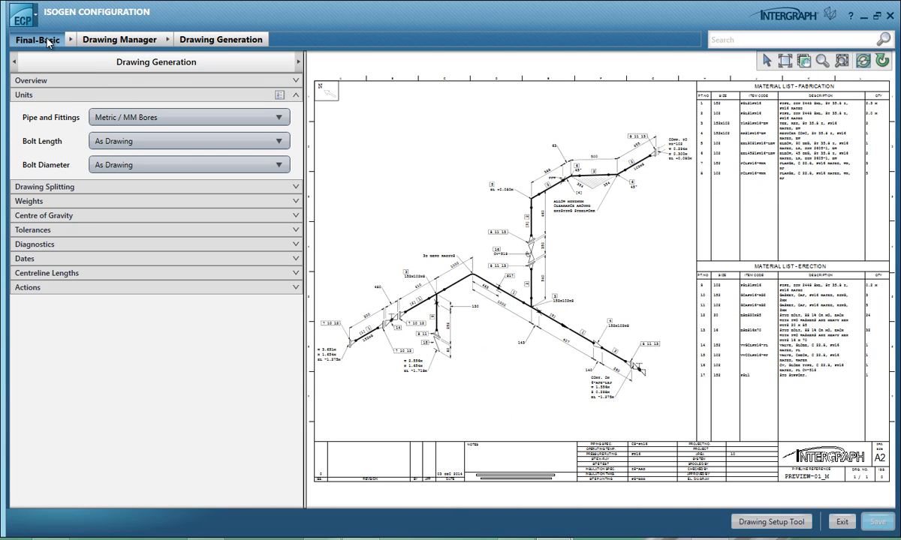
- Change Final-Basic's drawing text font to AutoDesk ISOCP3 and save
{"action": "left_click", "coordinate": [36, 39]}
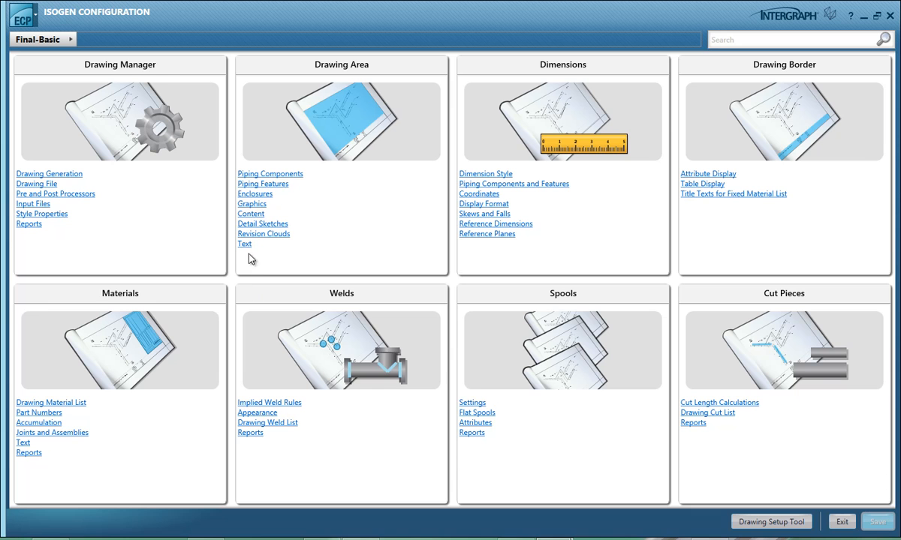
{"action": "mouse_move", "coordinate": [244, 244]}
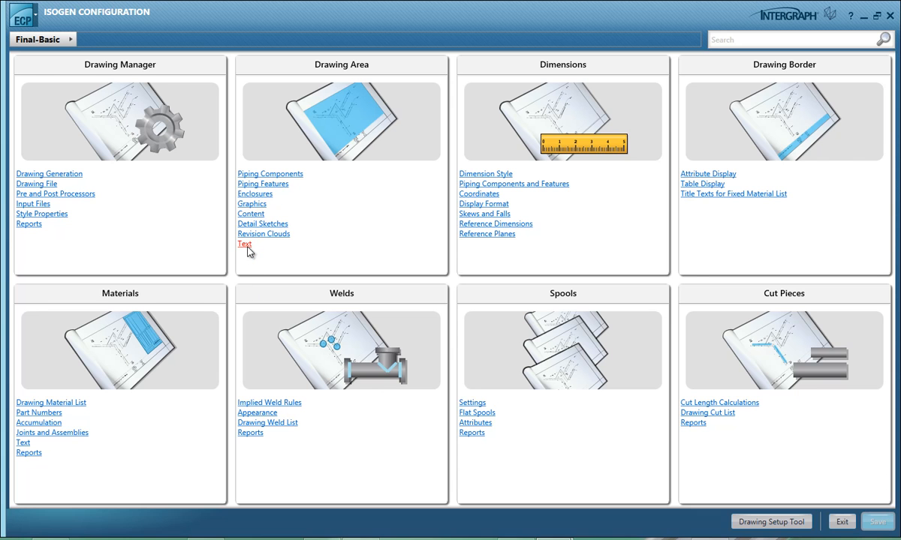
{"action": "left_click", "coordinate": [244, 244]}
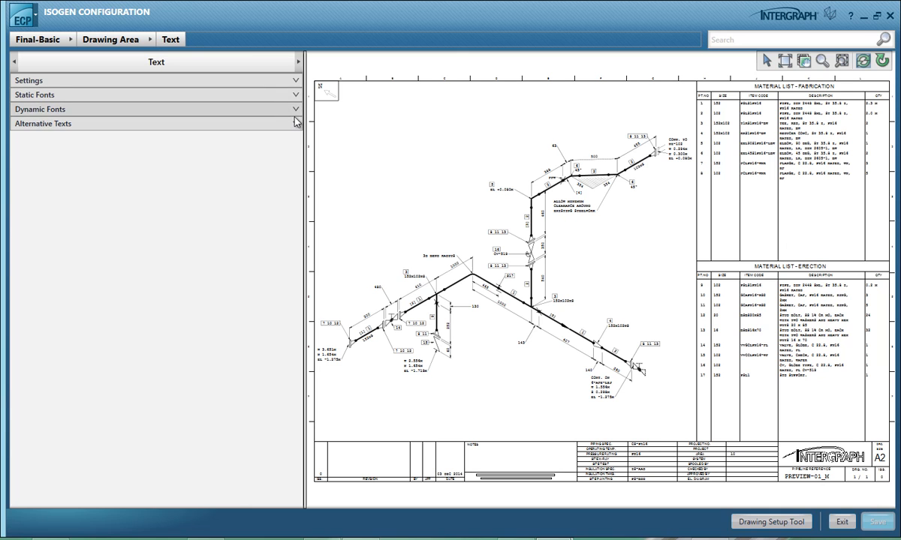
{"action": "left_click", "coordinate": [155, 80]}
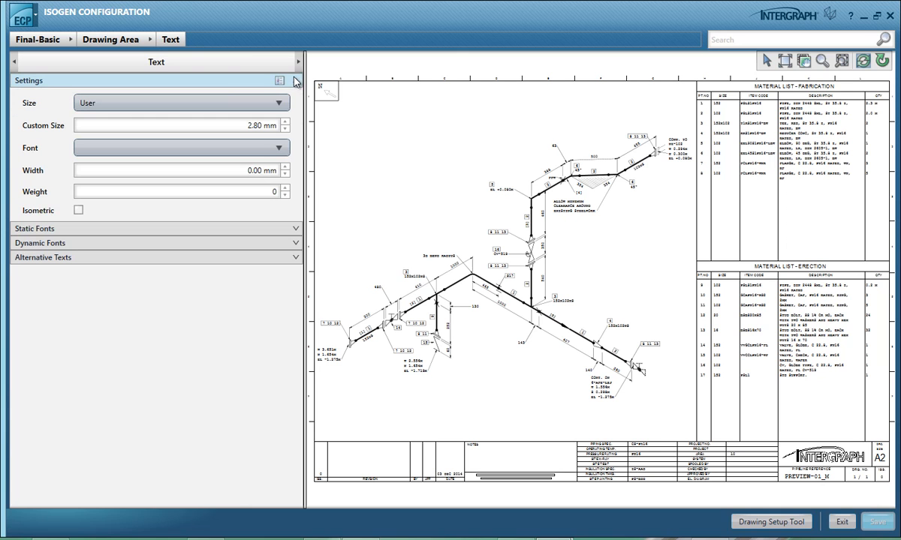
{"action": "left_click", "coordinate": [280, 148]}
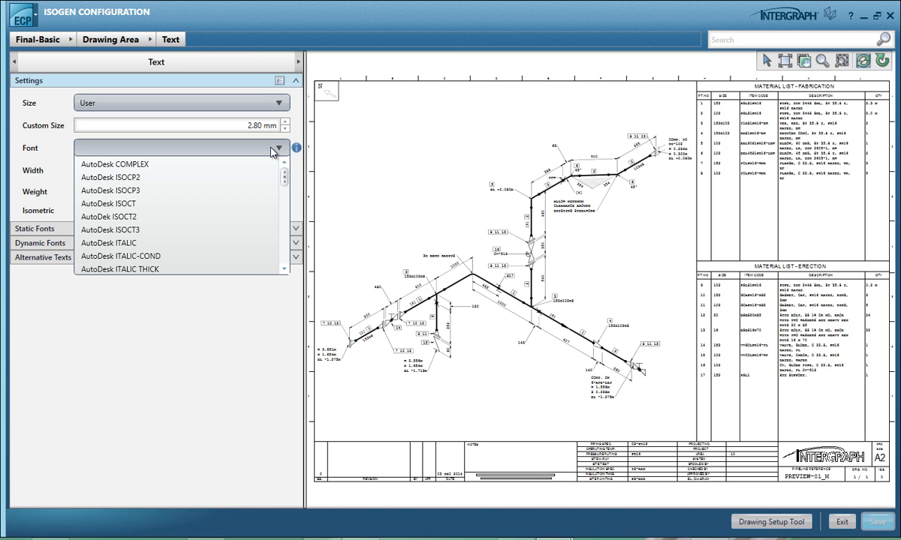
{"action": "left_click", "coordinate": [110, 190]}
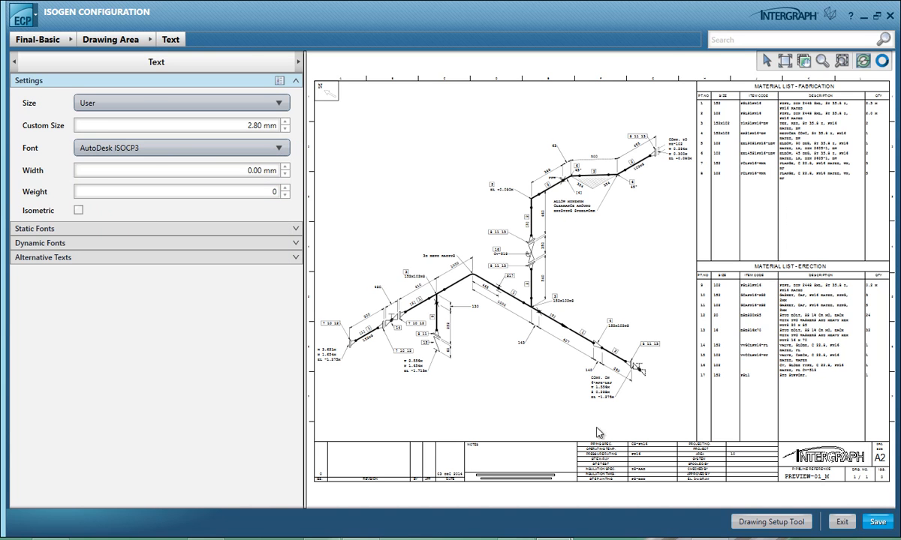
{"action": "left_click", "coordinate": [876, 521]}
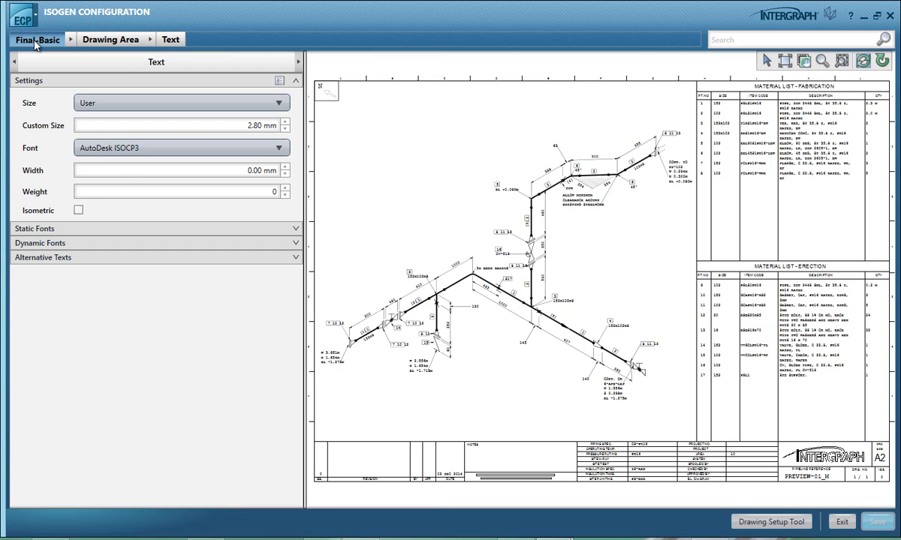
- Search the Final-Basic style settings for 'valve'
{"action": "left_click", "coordinate": [36, 39]}
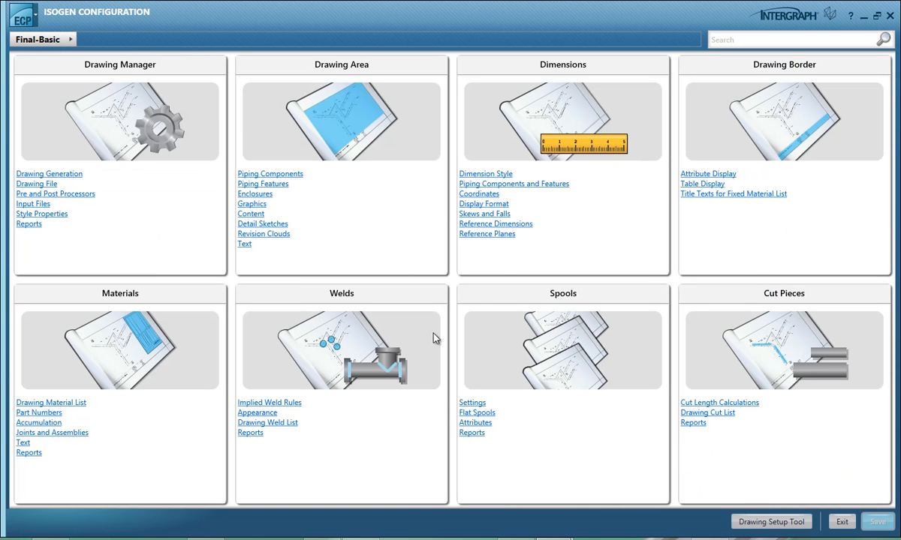
{"action": "mouse_move", "coordinate": [504, 263]}
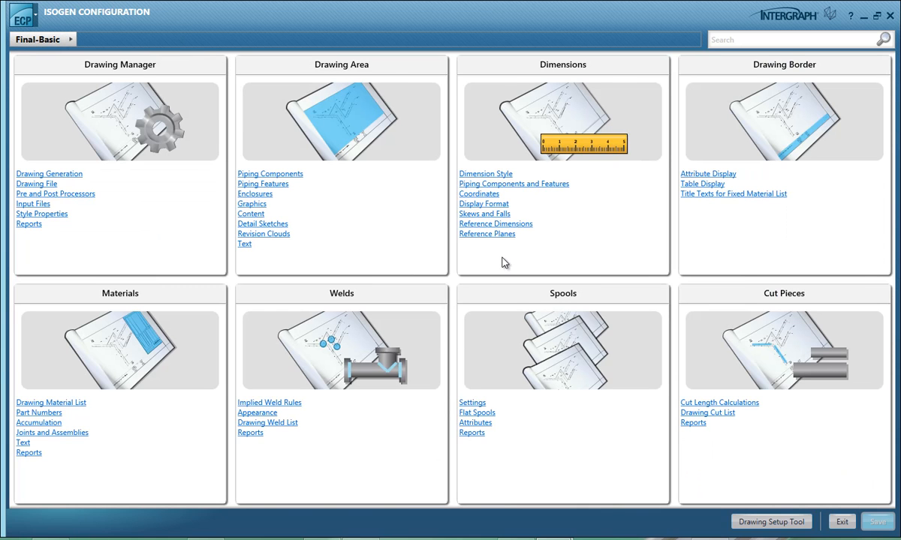
{"action": "mouse_move", "coordinate": [499, 274]}
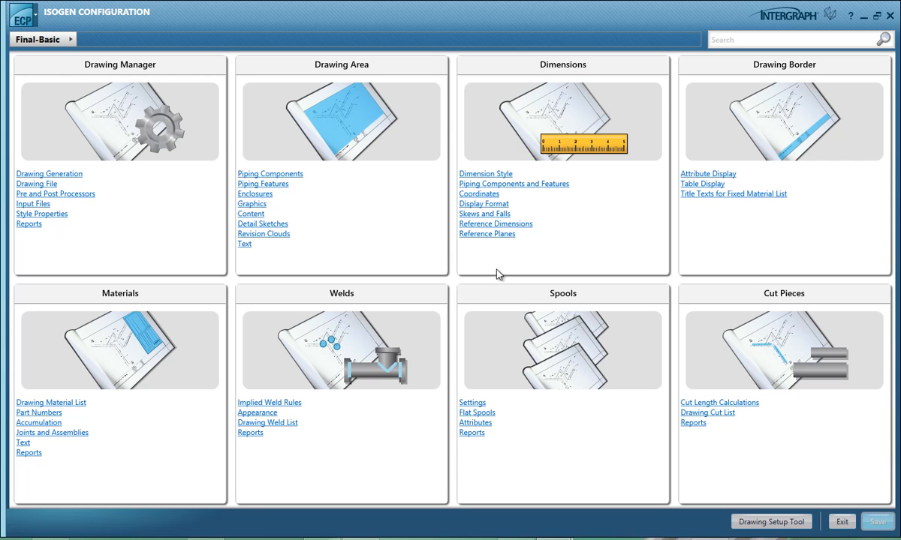
{"action": "left_click", "coordinate": [795, 39]}
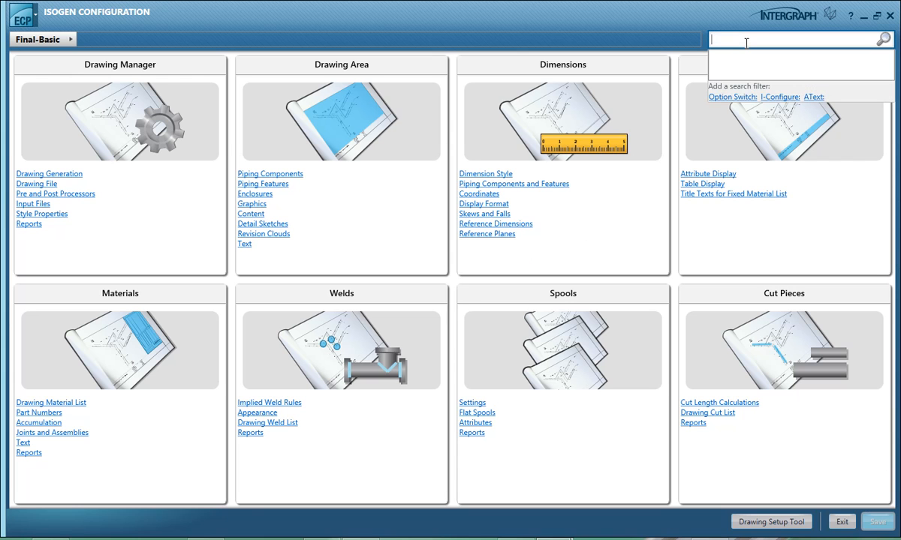
{"action": "type", "text": "valve"}
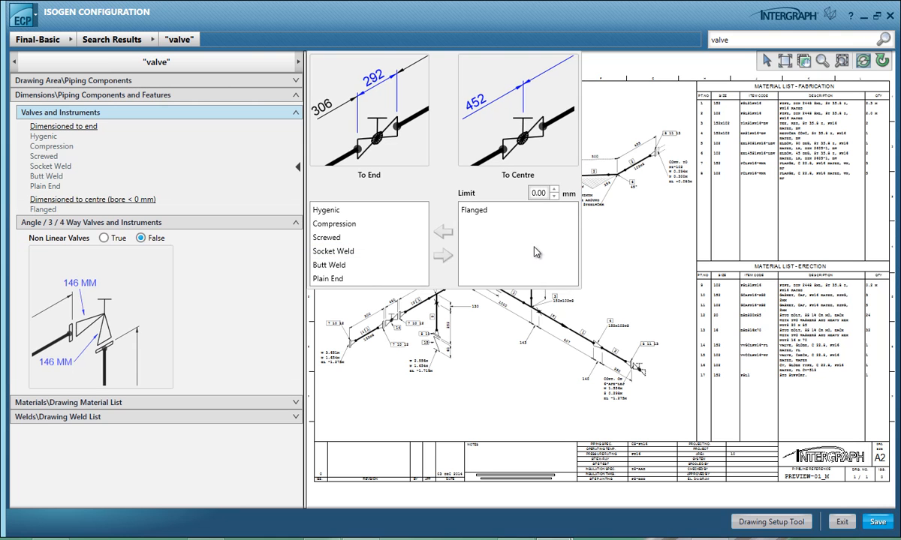
{"action": "mouse_move", "coordinate": [222, 267]}
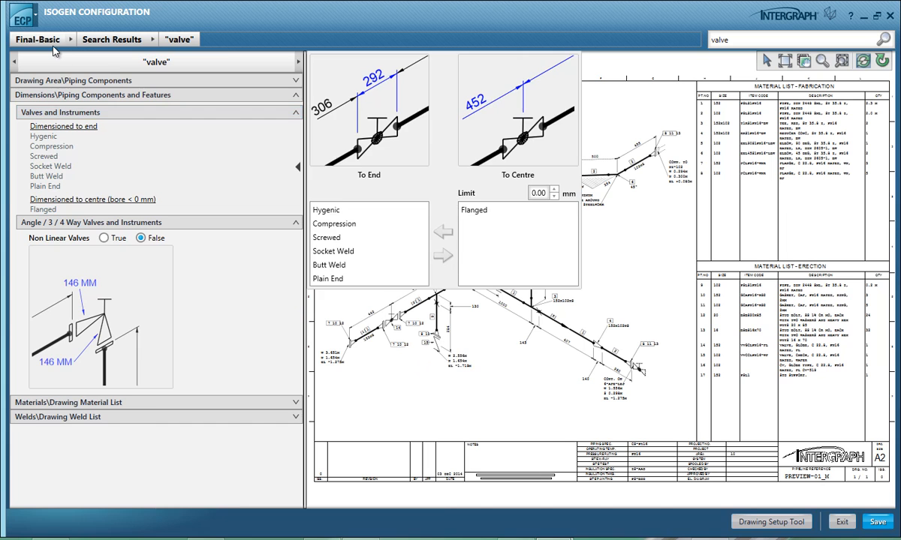
- Return from the 'valve' search results to the Final-Basic overview page
{"action": "left_click", "coordinate": [36, 38]}
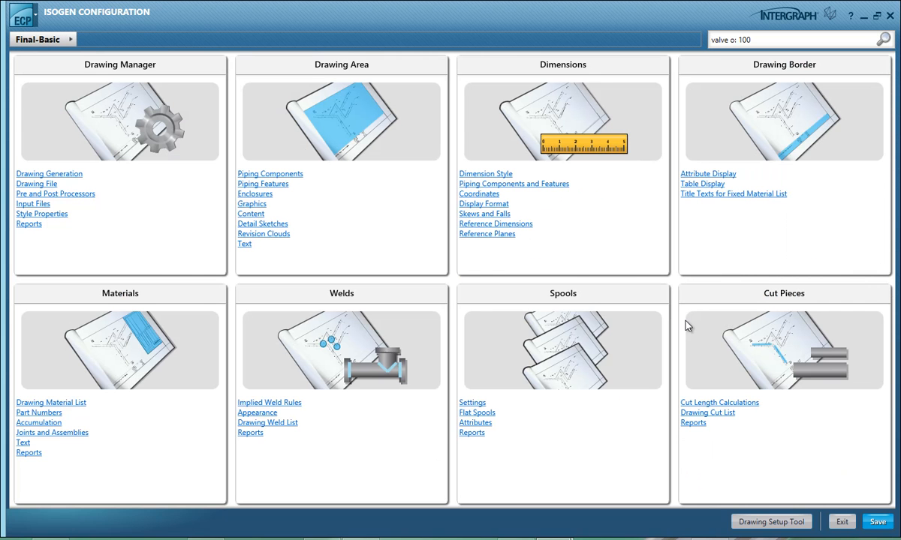
{"action": "mouse_move", "coordinate": [762, 522]}
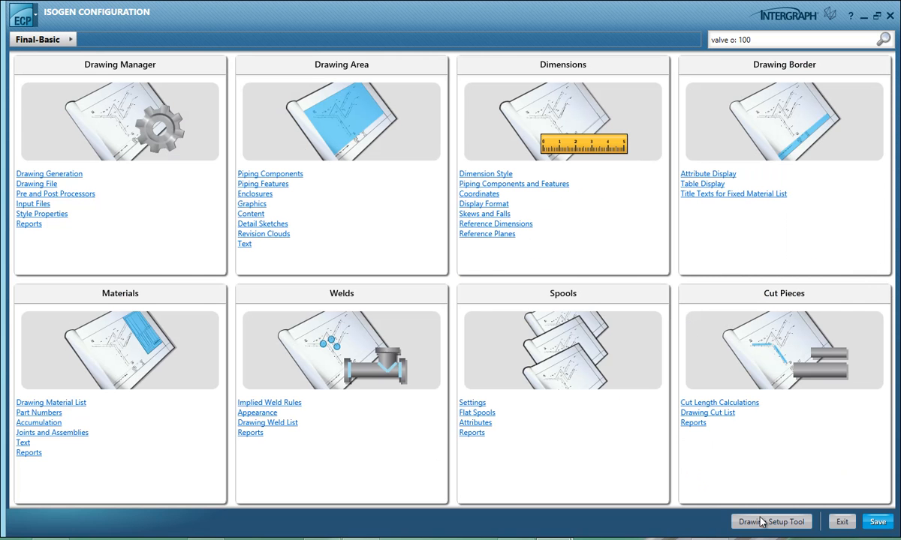
{"action": "mouse_move", "coordinate": [739, 376]}
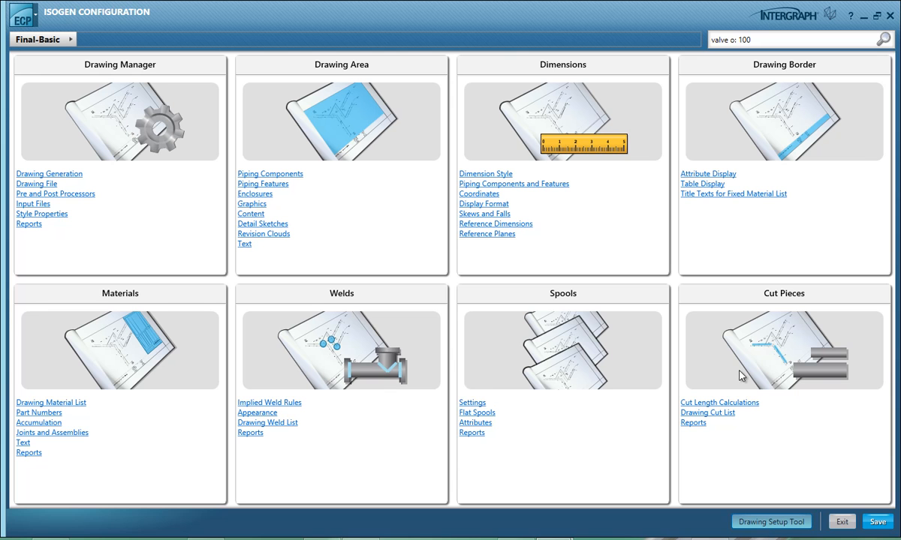
- Open the Drawing Setup Tool maximised on Drawing Areas, showing the A2 sheet margins
{"action": "left_click", "coordinate": [770, 522]}
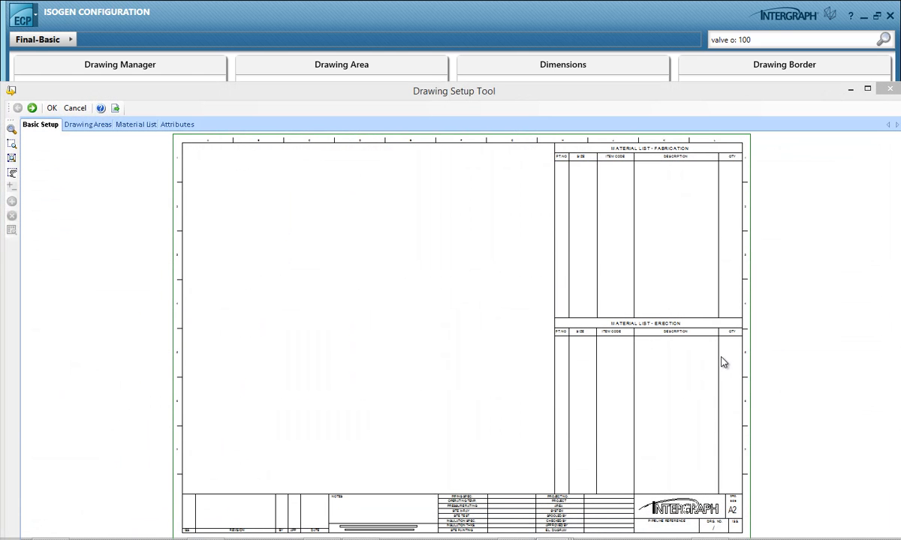
{"action": "left_click", "coordinate": [867, 89]}
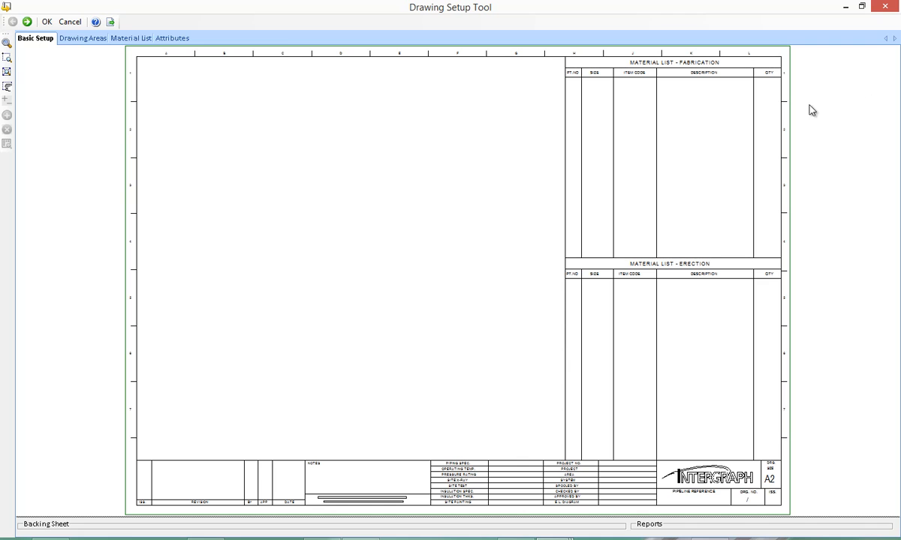
{"action": "left_click", "coordinate": [83, 37]}
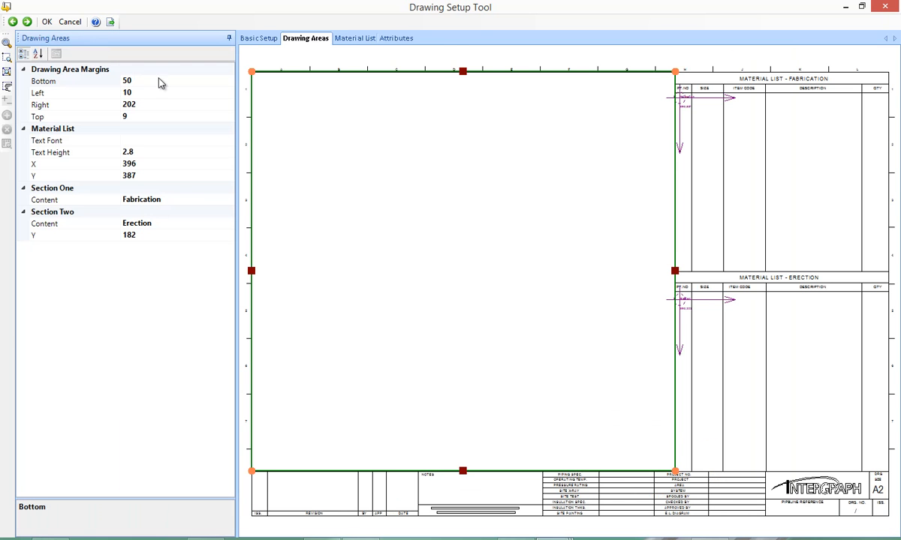
{"action": "left_click_drag", "start_coordinate": [674, 470], "coordinate": [662, 449]}
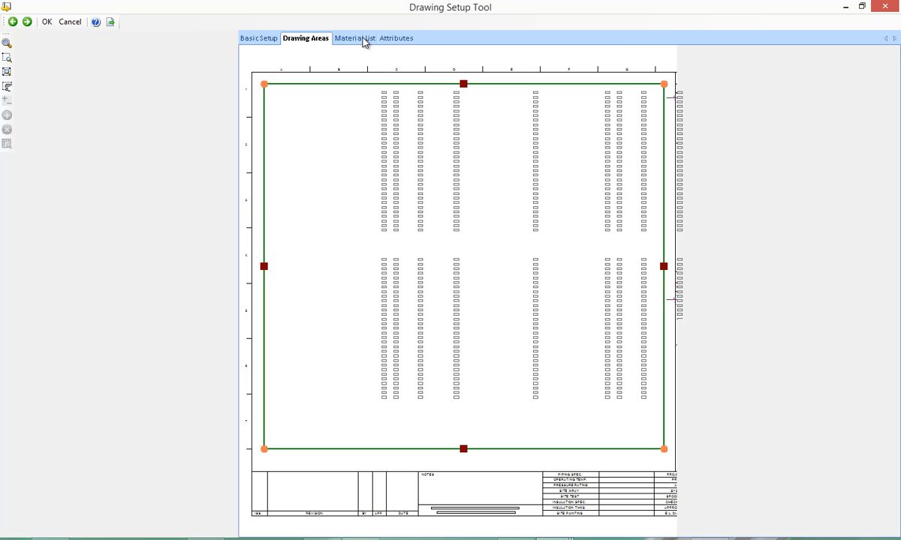
- Remove the trial sixth QTY-ERECTION column, leaving five material list columns PT-NO through QTY
{"action": "left_click", "coordinate": [353, 38]}
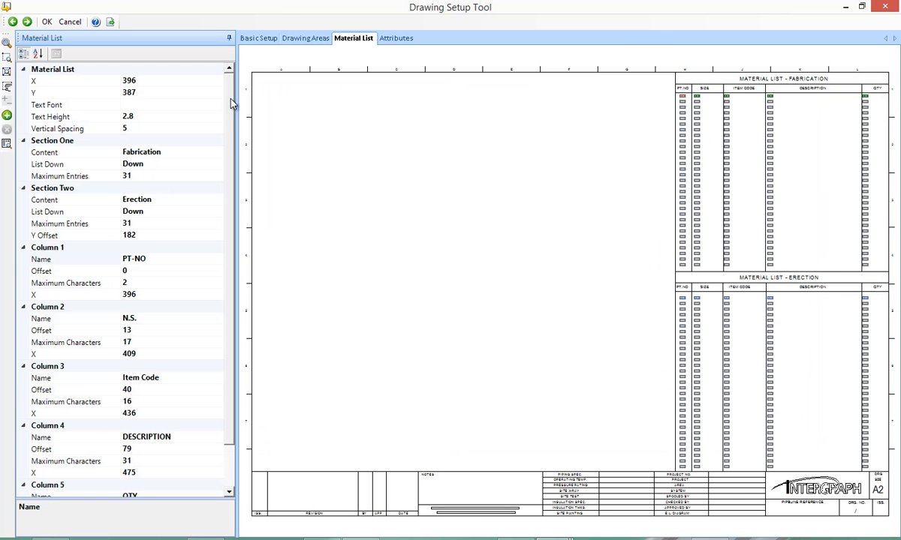
{"action": "scroll", "scroll_direction": "down", "scroll_amount": 3}
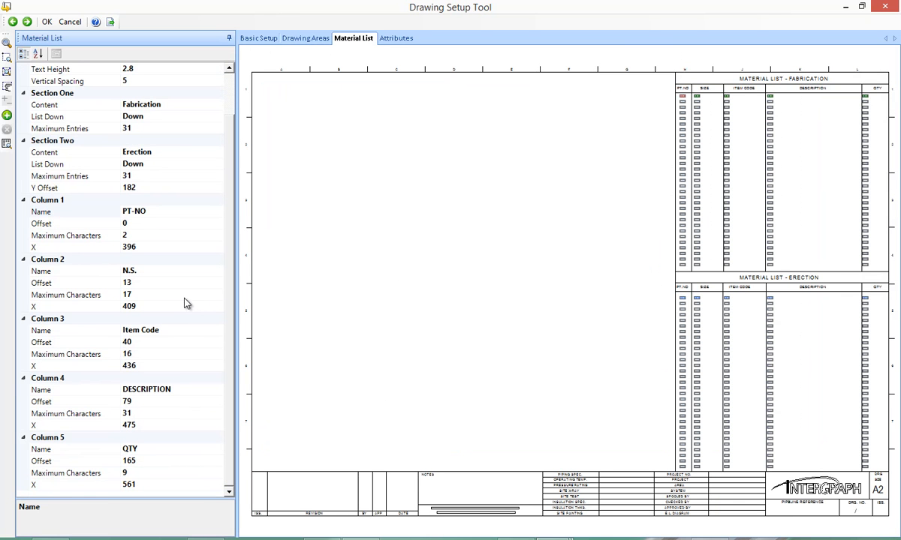
{"action": "mouse_move", "coordinate": [816, 135]}
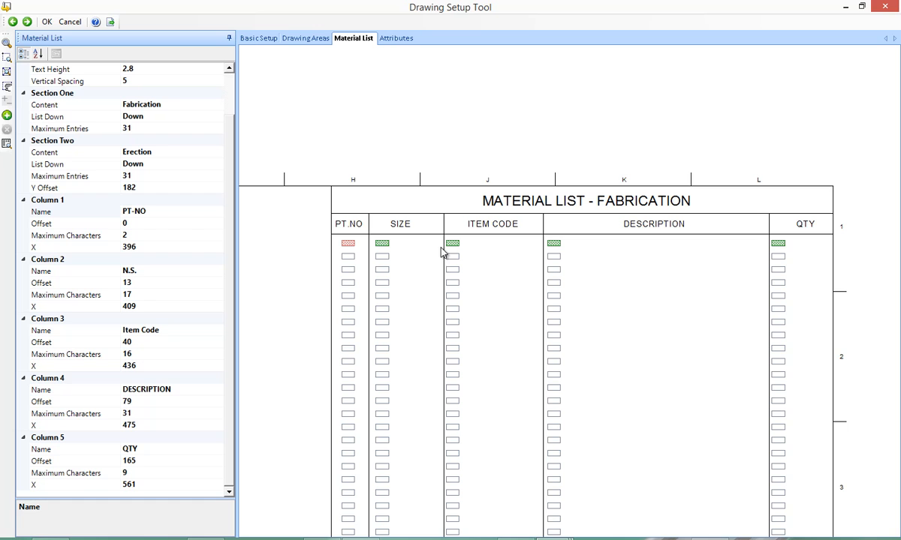
{"action": "mouse_move", "coordinate": [270, 347]}
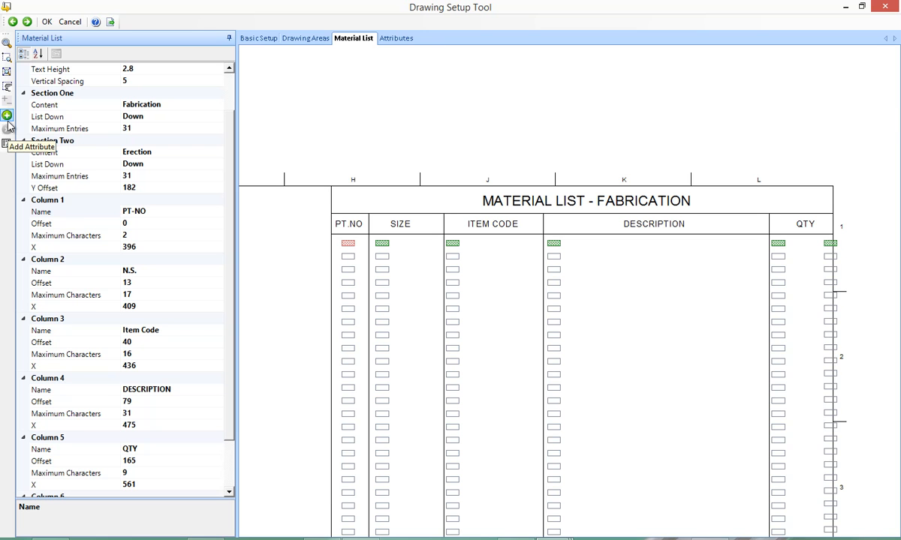
{"action": "mouse_move", "coordinate": [829, 242]}
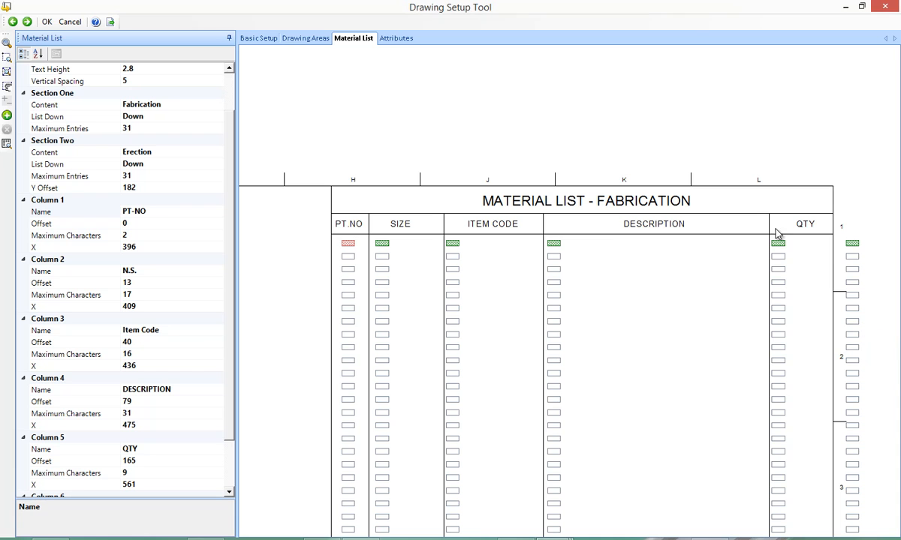
{"action": "mouse_move", "coordinate": [307, 393]}
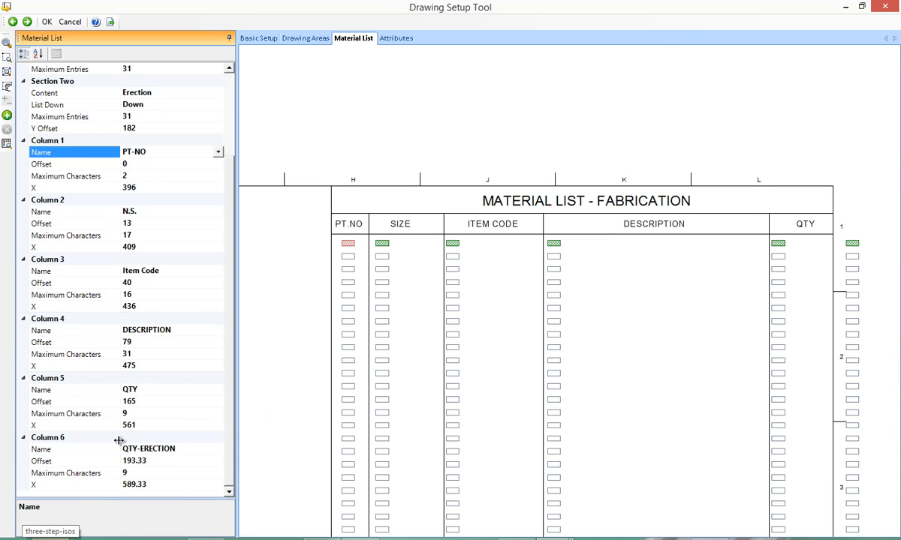
{"action": "left_click", "coordinate": [48, 438]}
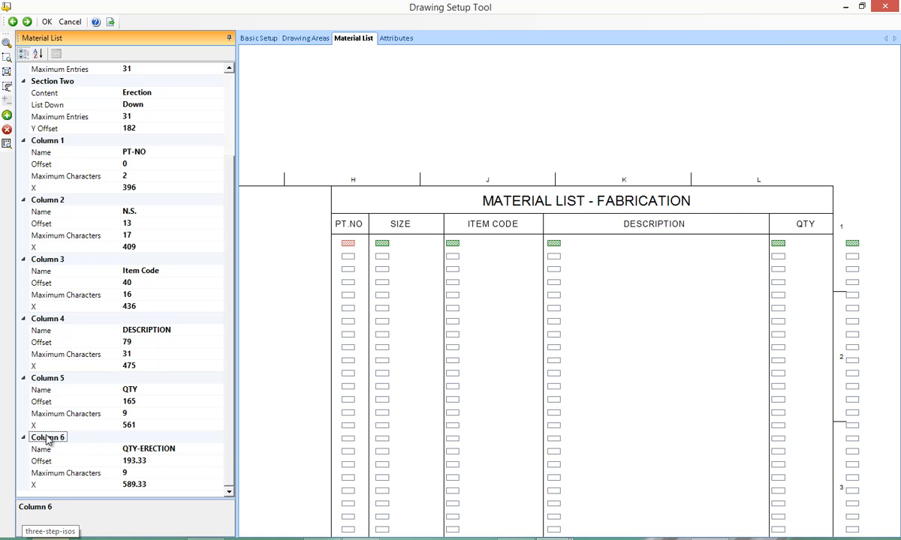
{"action": "scroll", "scroll_direction": "up", "scroll_amount": 3}
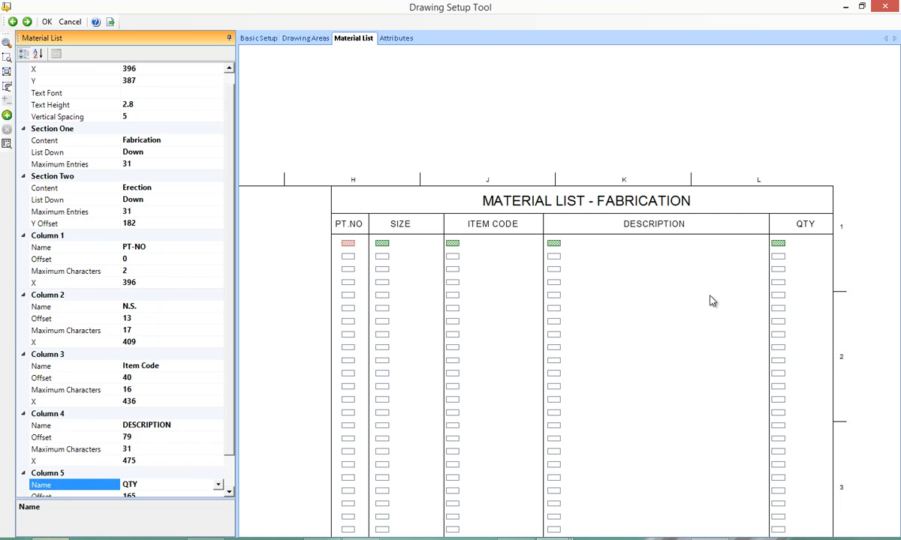
{"action": "left_click", "coordinate": [172, 38]}
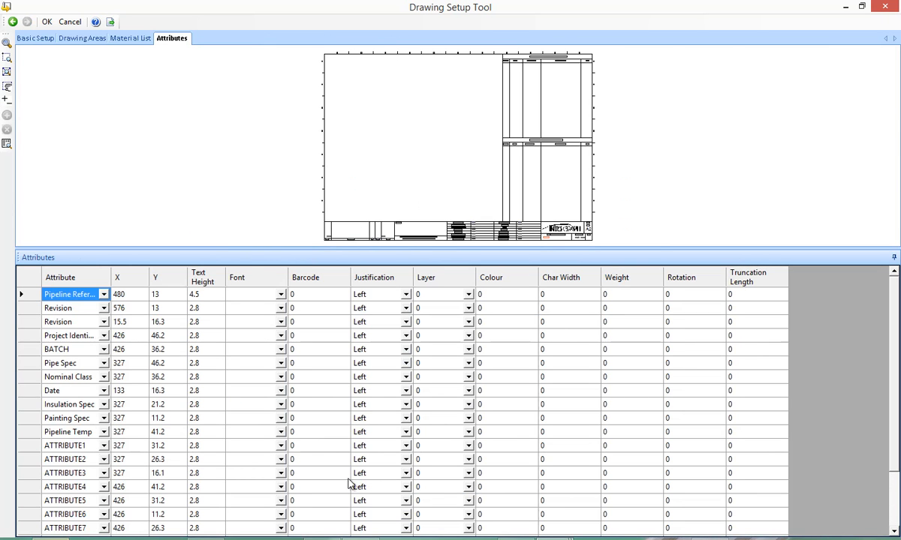
{"action": "mouse_move", "coordinate": [201, 413]}
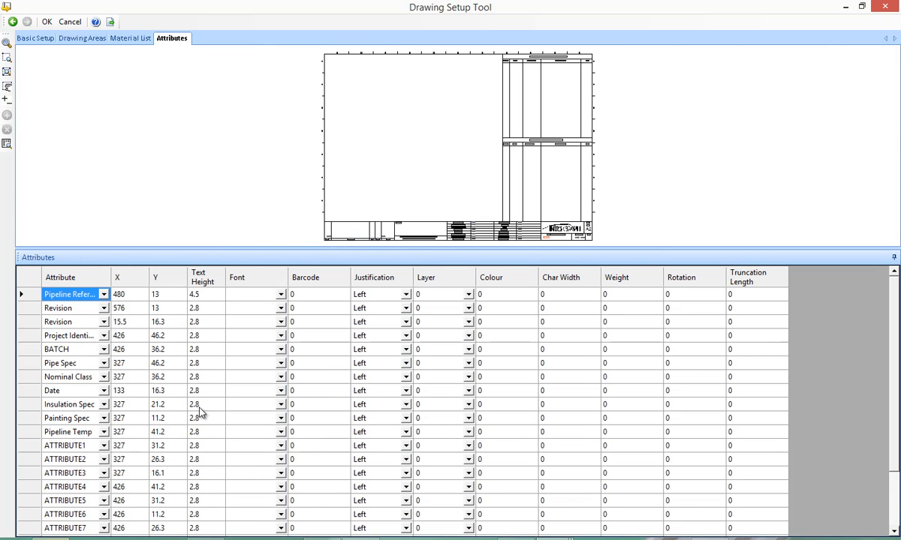
{"action": "mouse_move", "coordinate": [885, 6]}
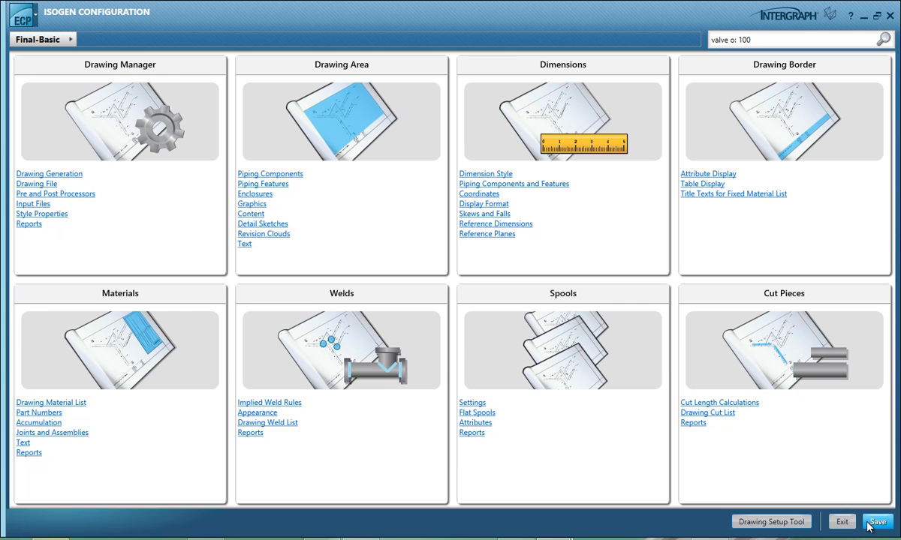
{"action": "mouse_move", "coordinate": [836, 499]}
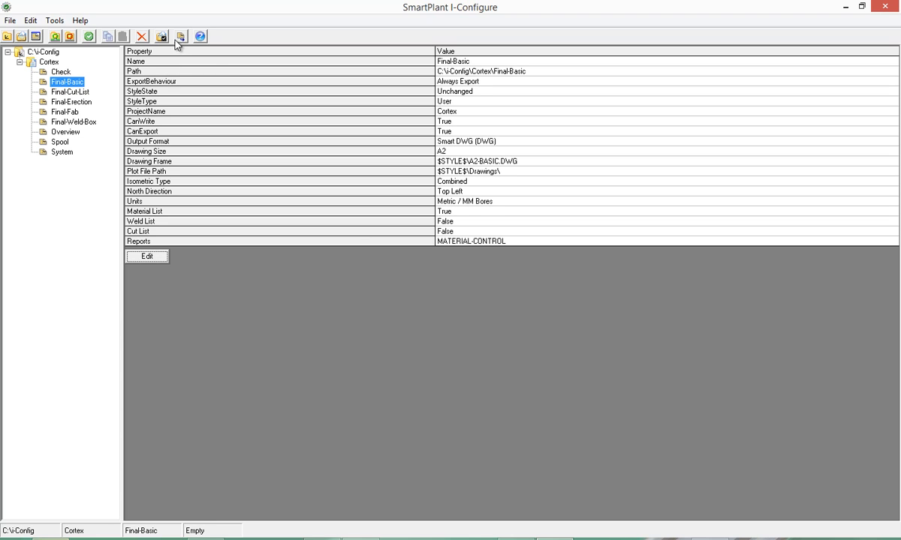
- Export the Final-Basic style to C:\i-Config\Cortex\Final-Basic and confirm
{"action": "left_click", "coordinate": [179, 36]}
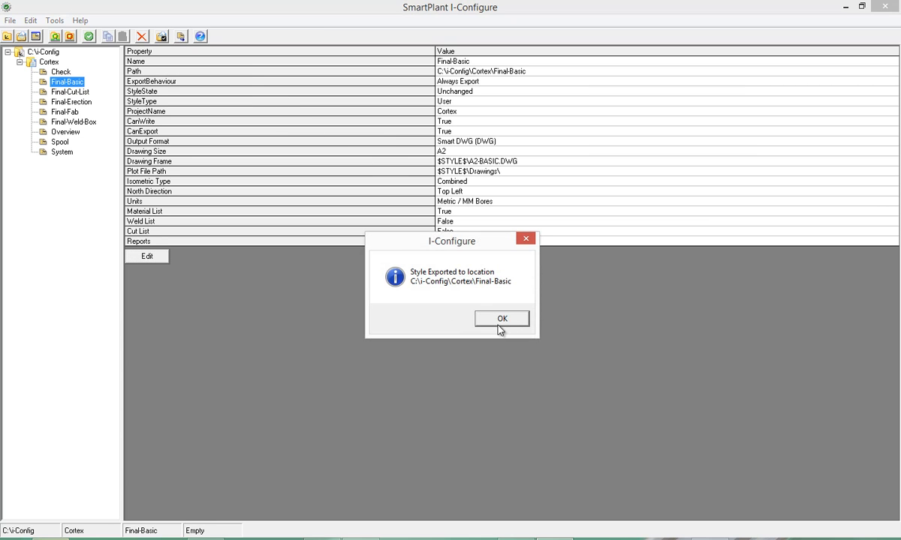
{"action": "left_click", "coordinate": [501, 319]}
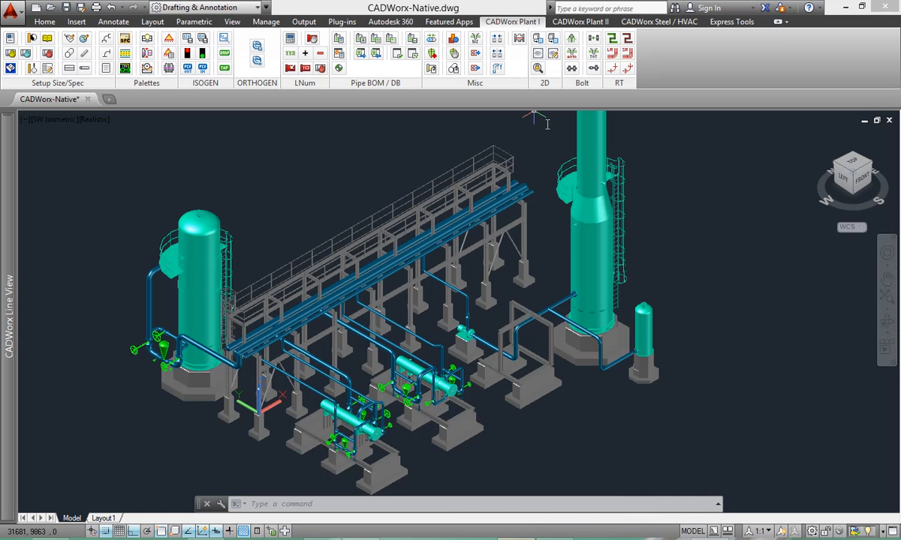
{"action": "mouse_move", "coordinate": [188, 38]}
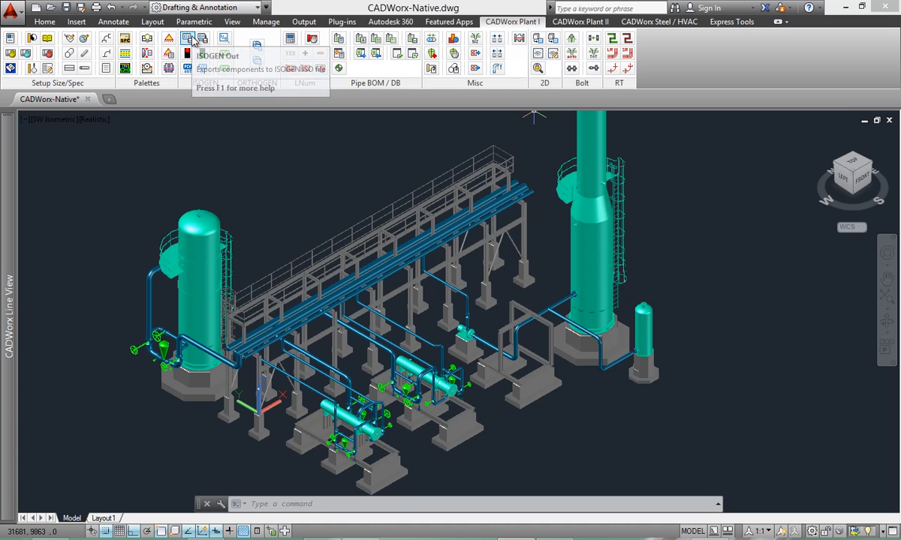
{"action": "mouse_move", "coordinate": [202, 39]}
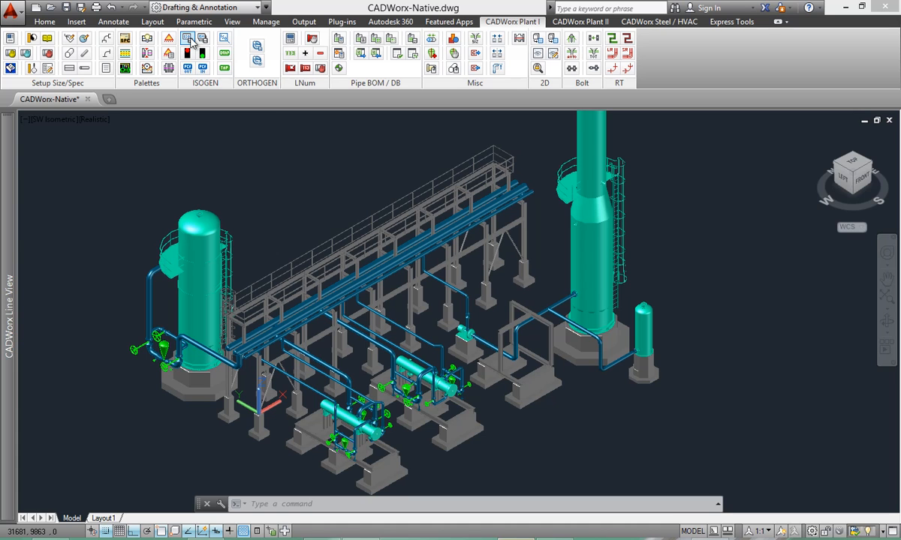
- Export the piping through ISOGEN Out using the Cortex project's Final-Basic style
{"action": "left_click", "coordinate": [188, 38]}
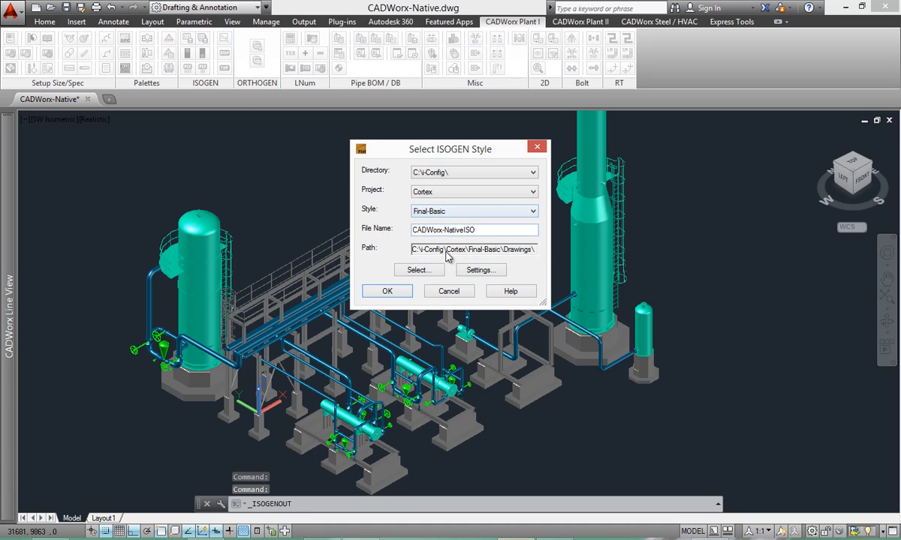
{"action": "mouse_move", "coordinate": [398, 291]}
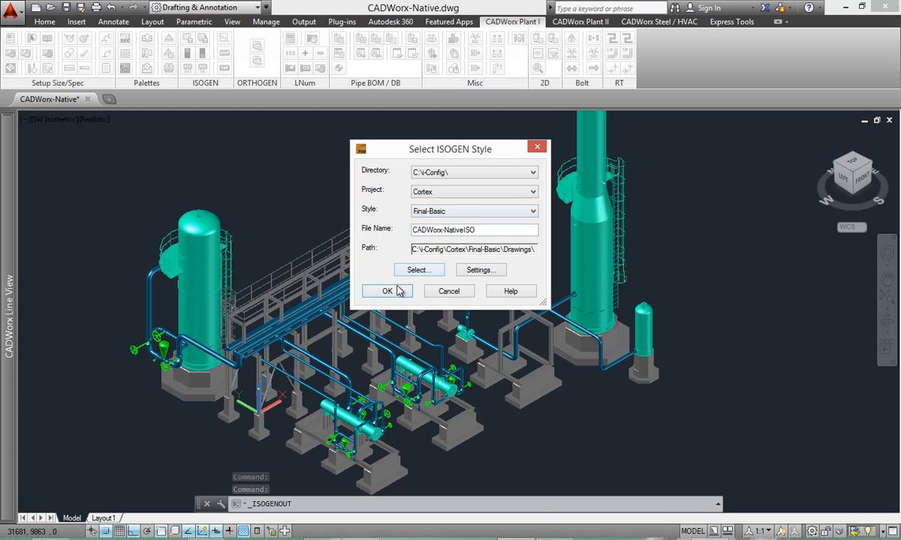
{"action": "left_click", "coordinate": [387, 291]}
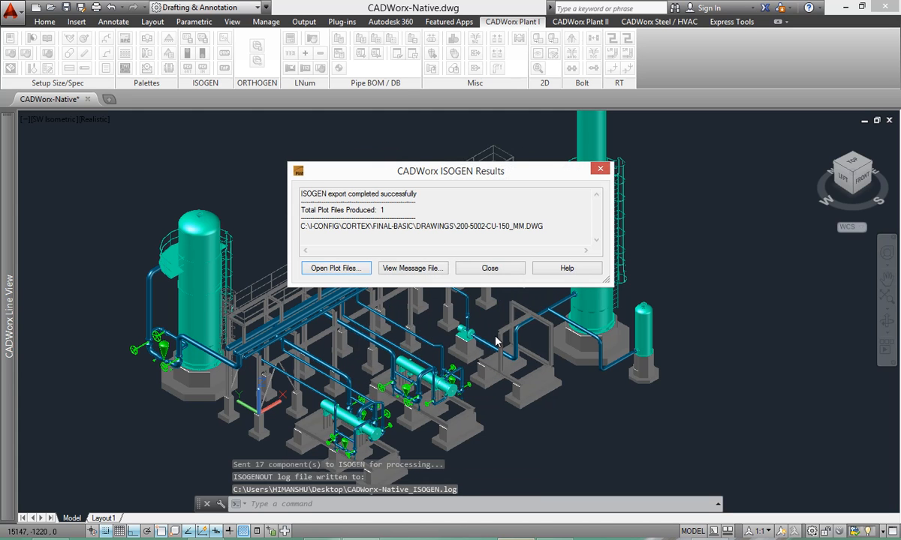
- Open the generated plot file 200-5002-CU-150_MM from the ISOGEN Results dialog
{"action": "left_click", "coordinate": [488, 268]}
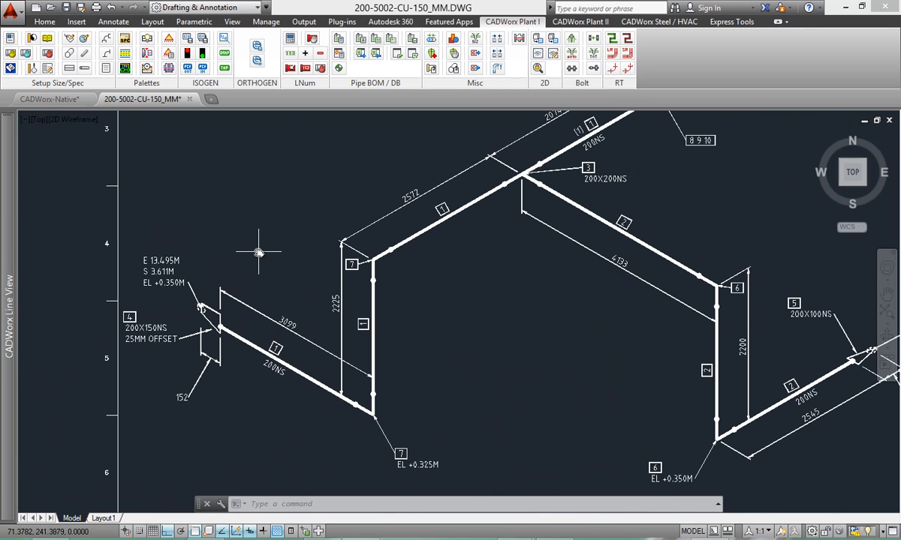
{"action": "mouse_move", "coordinate": [168, 319]}
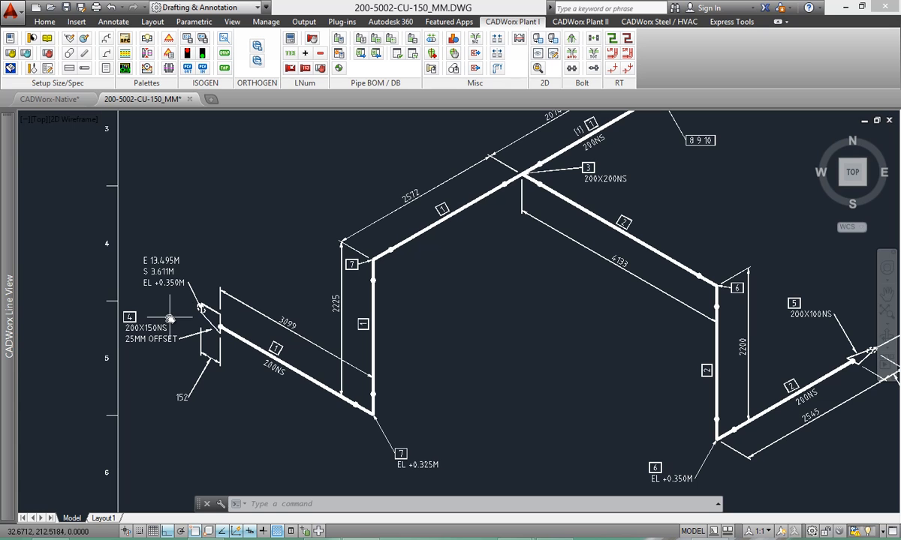
{"action": "mouse_move", "coordinate": [394, 330]}
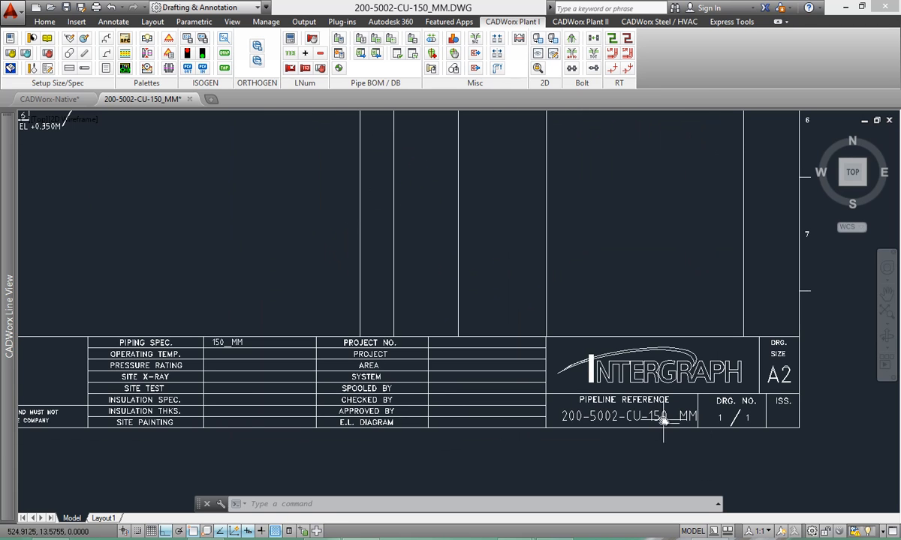
{"action": "mouse_move", "coordinate": [218, 342]}
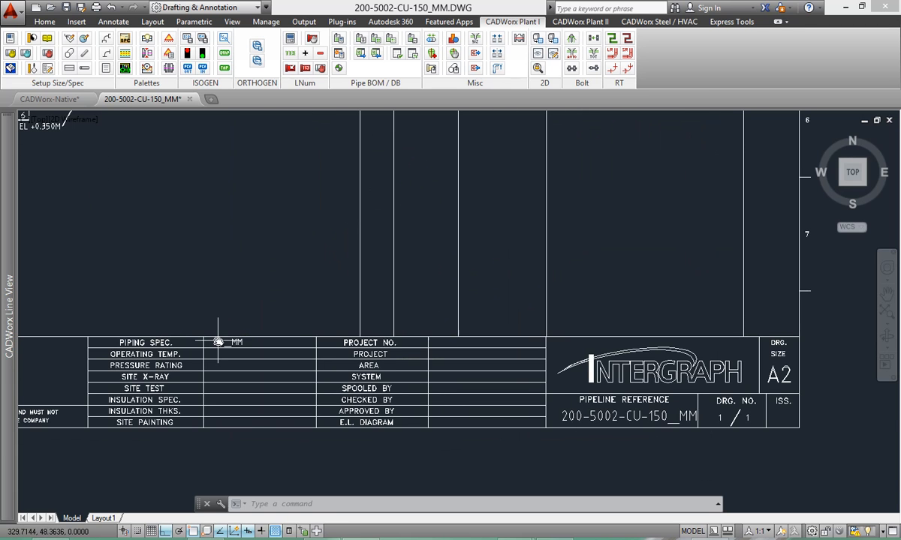